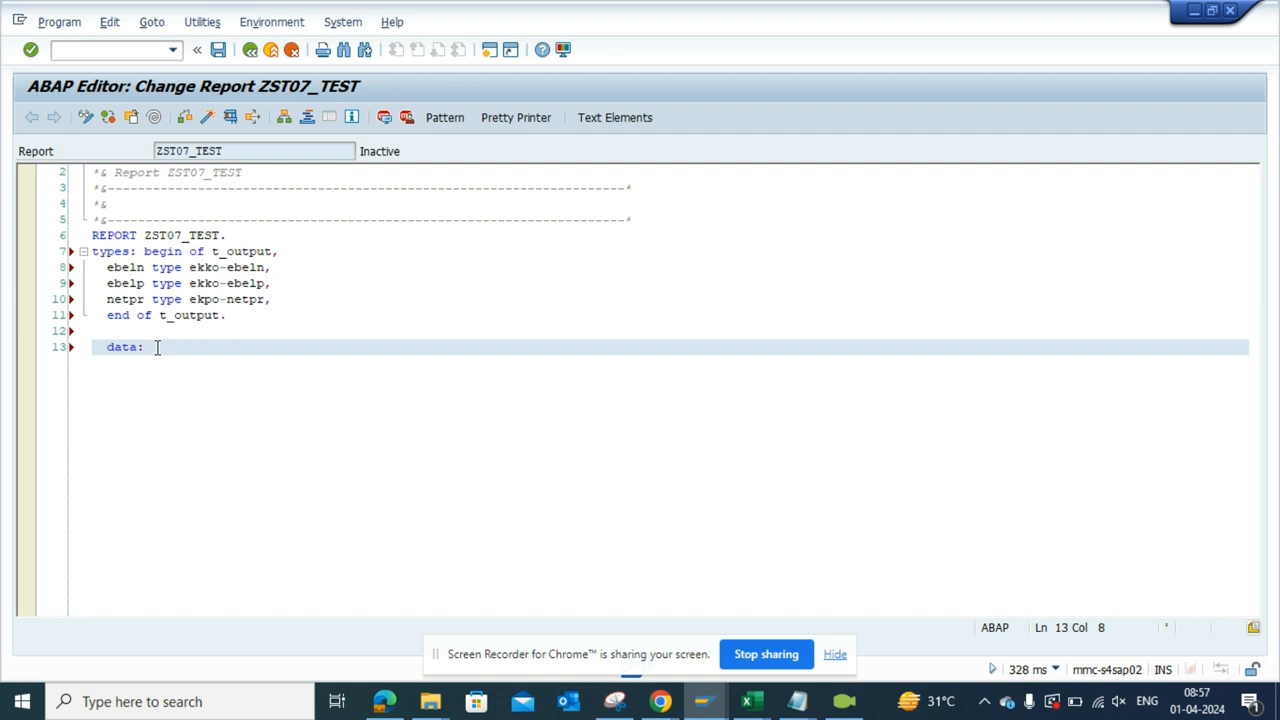
- Write 'it_out TYPE STANDARD TABLE OF' after data: on line 13
{"action": "left_click", "coordinate": [228, 316]}
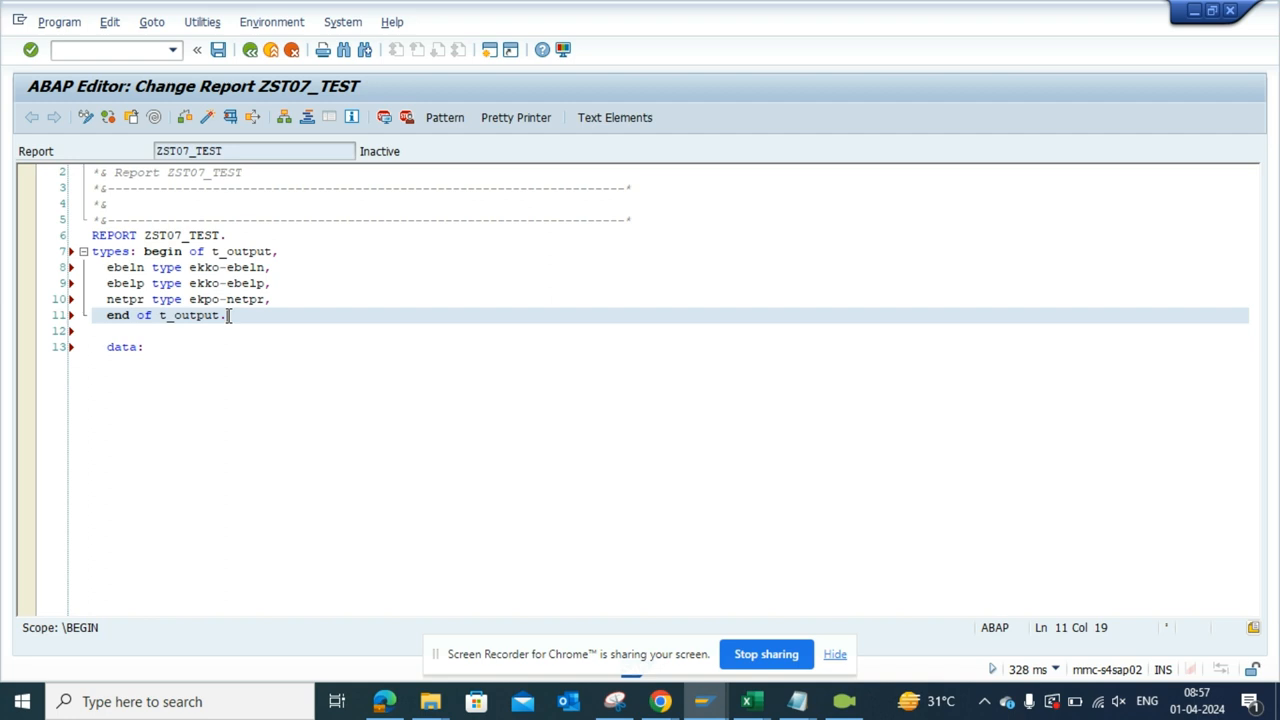
{"action": "left_click", "coordinate": [140, 300]}
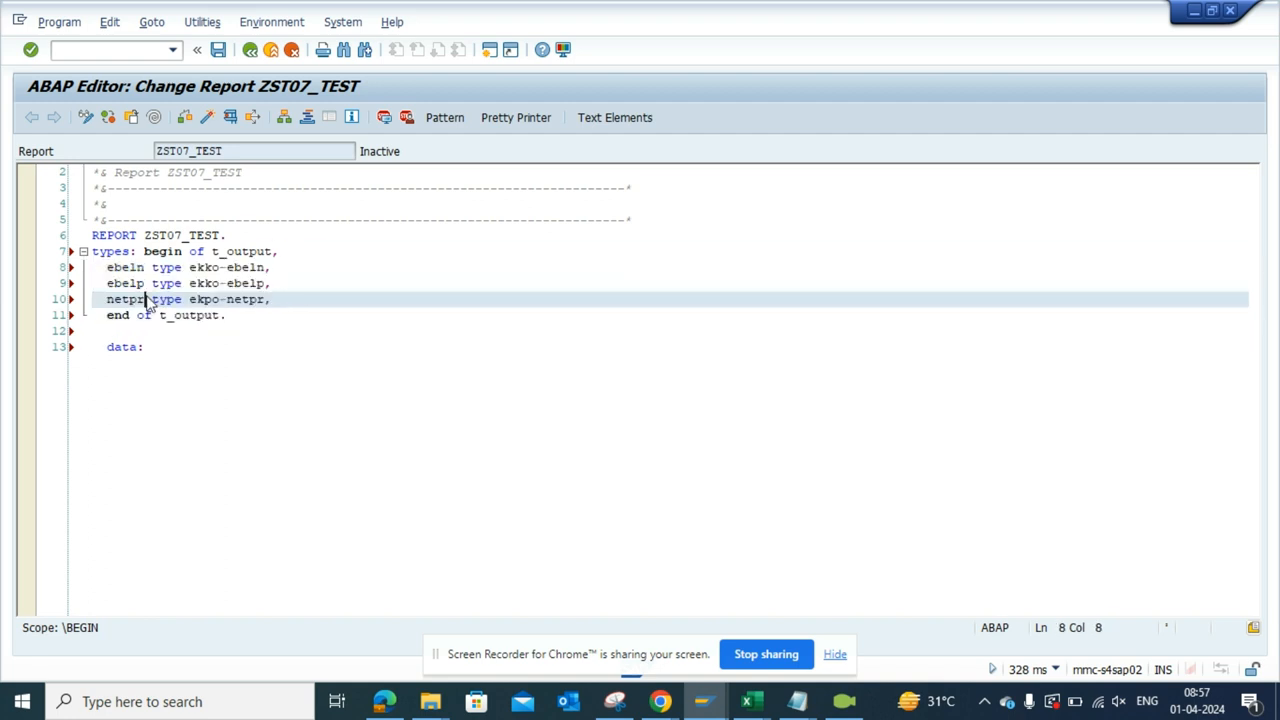
{"action": "left_click", "coordinate": [144, 348]}
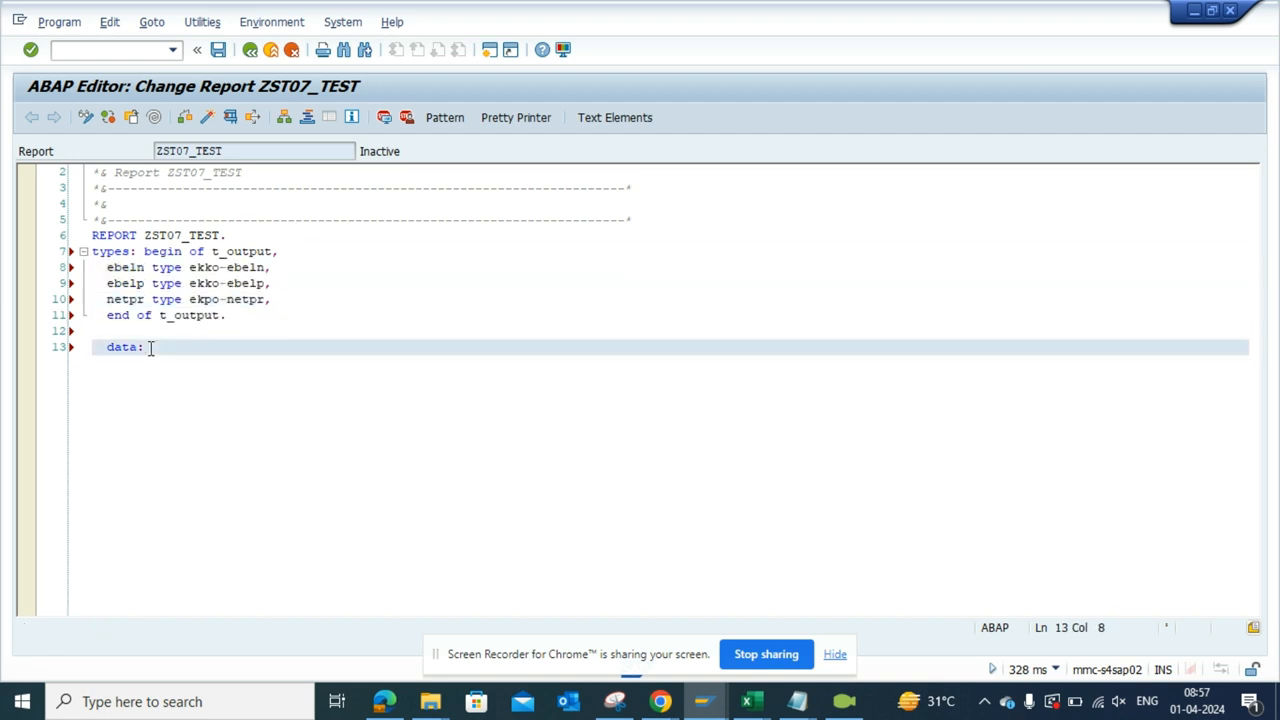
{"action": "type", "text": "it_"}
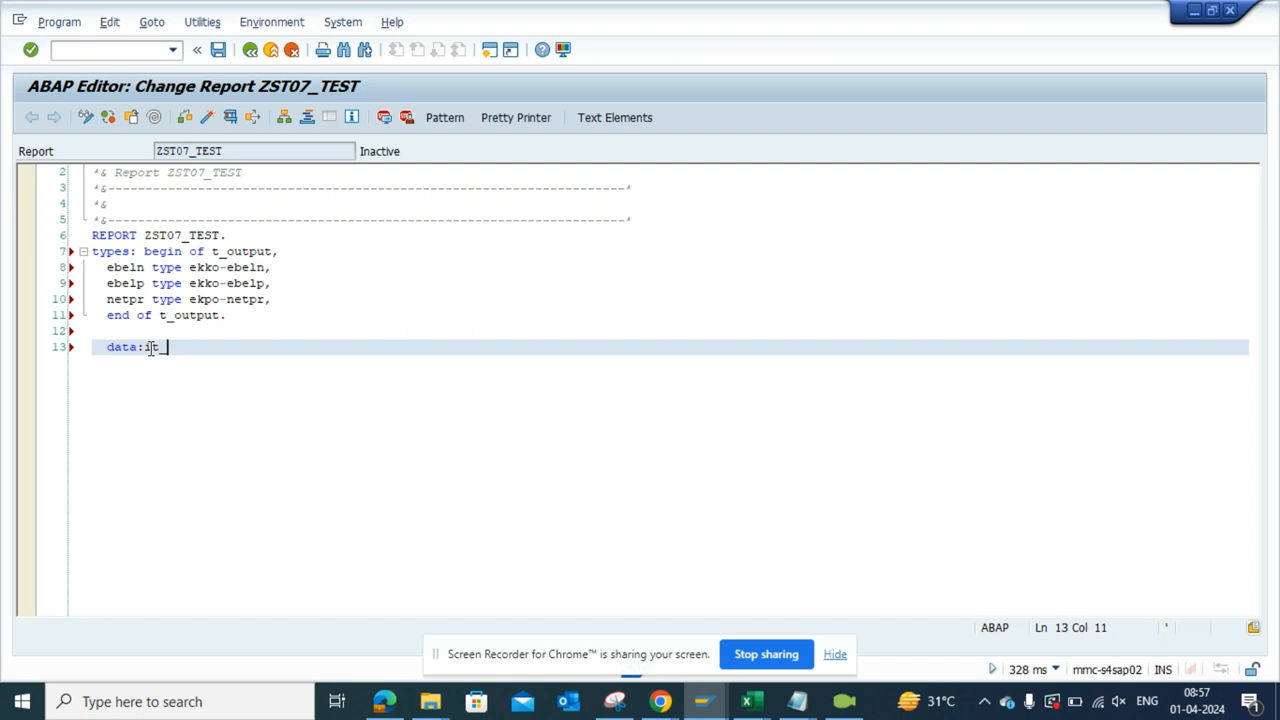
{"action": "type", "text": "_out ty"}
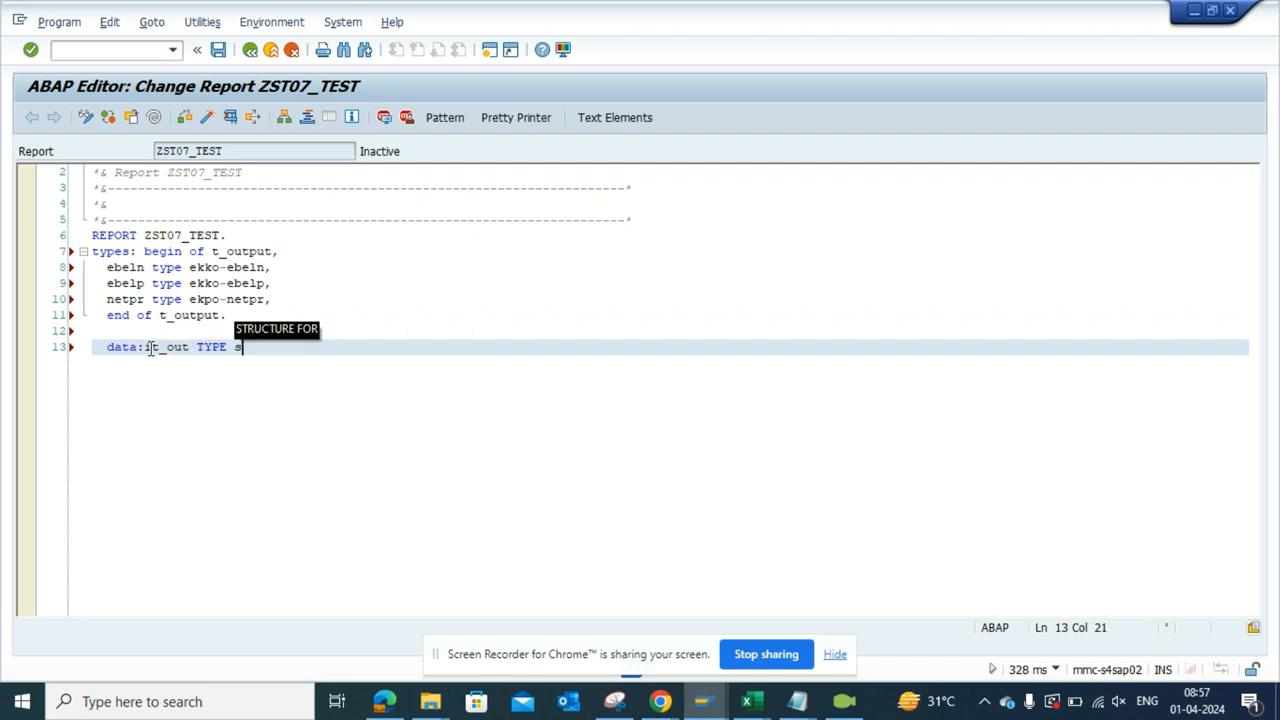
{"action": "type", "text": "TANDARD TABLE OF"}
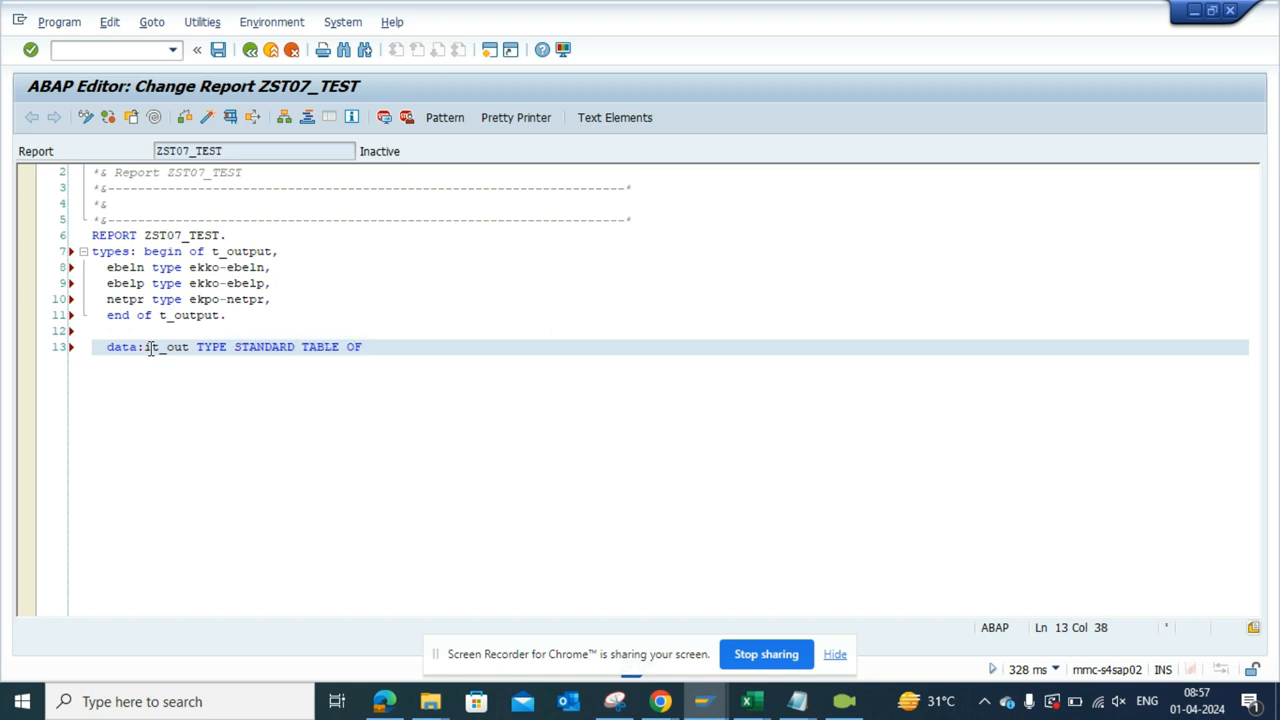
{"action": "type", "text": "t"}
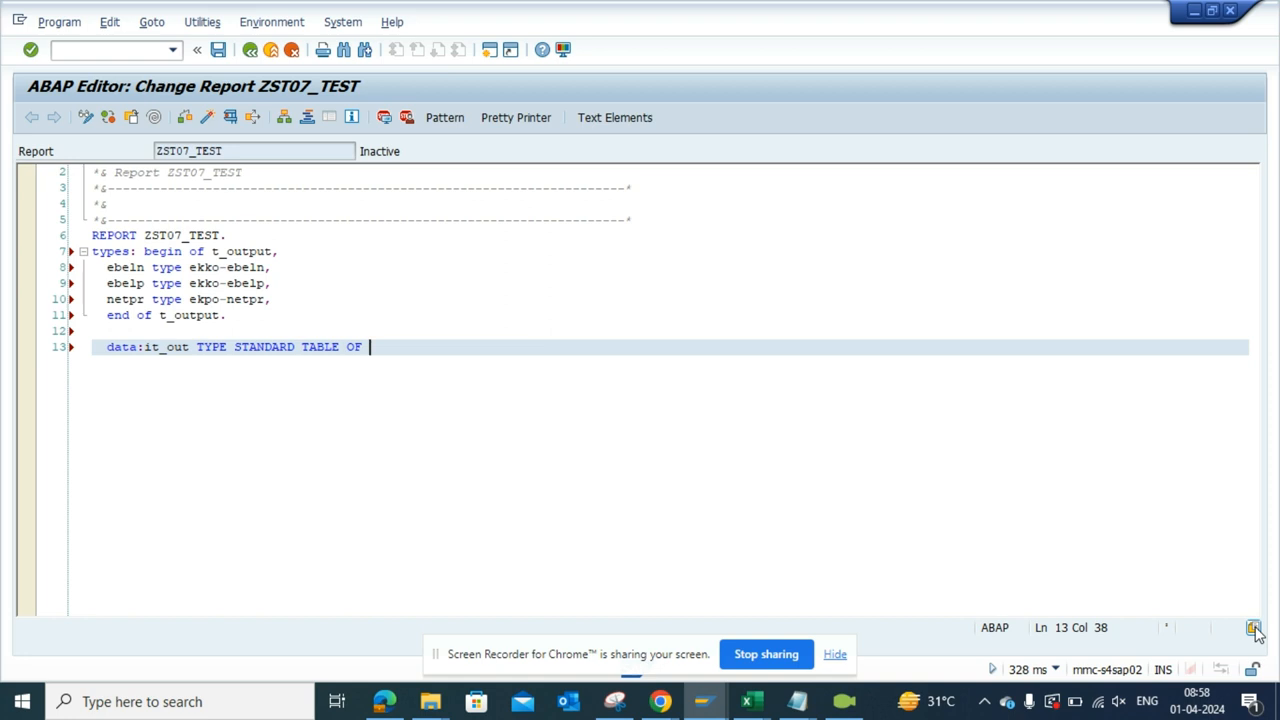
- Enable 'Suggest Non-Keywords from the Text' in the Code Completion options and save
{"action": "left_click", "coordinate": [1252, 628]}
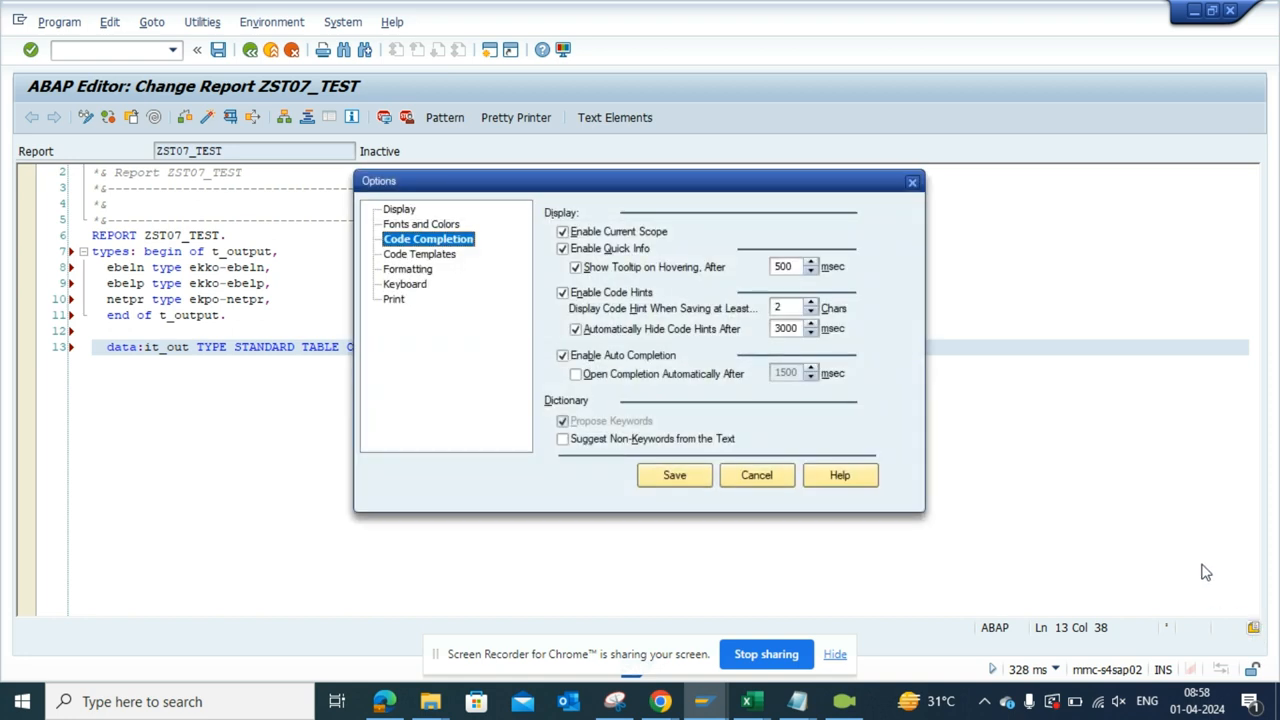
{"action": "mouse_move", "coordinate": [768, 428]}
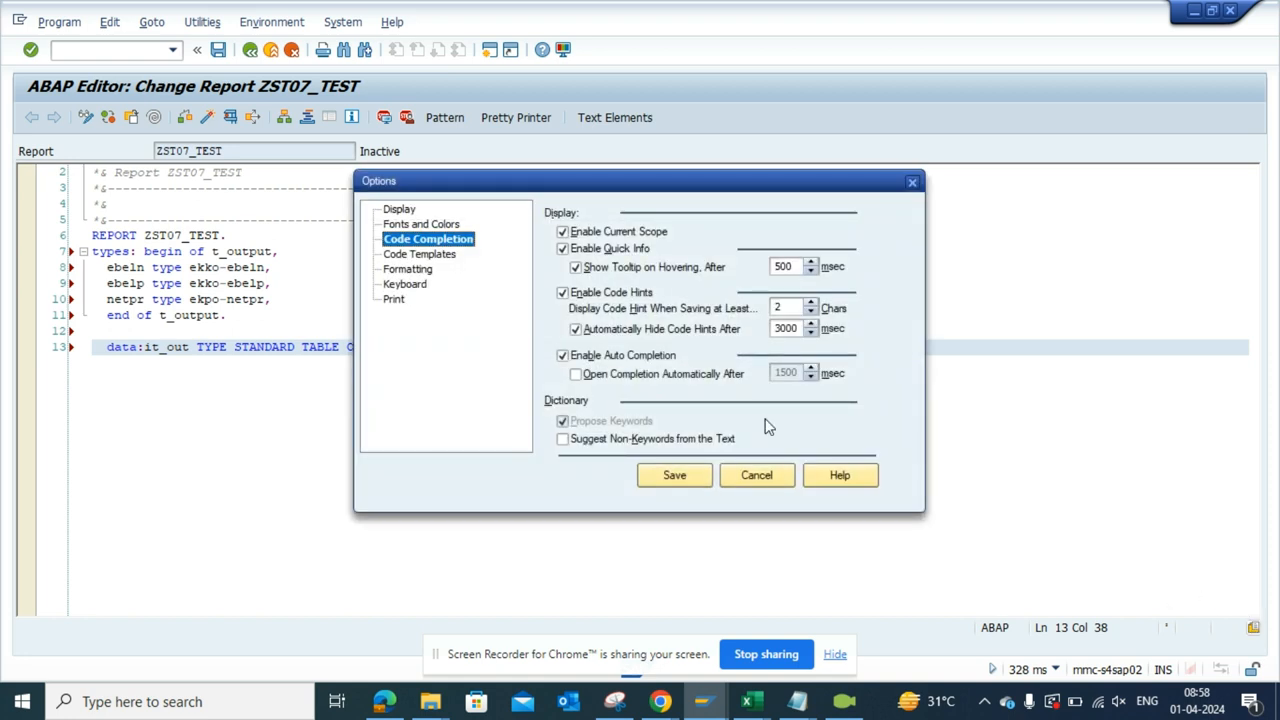
{"action": "left_click", "coordinate": [562, 440]}
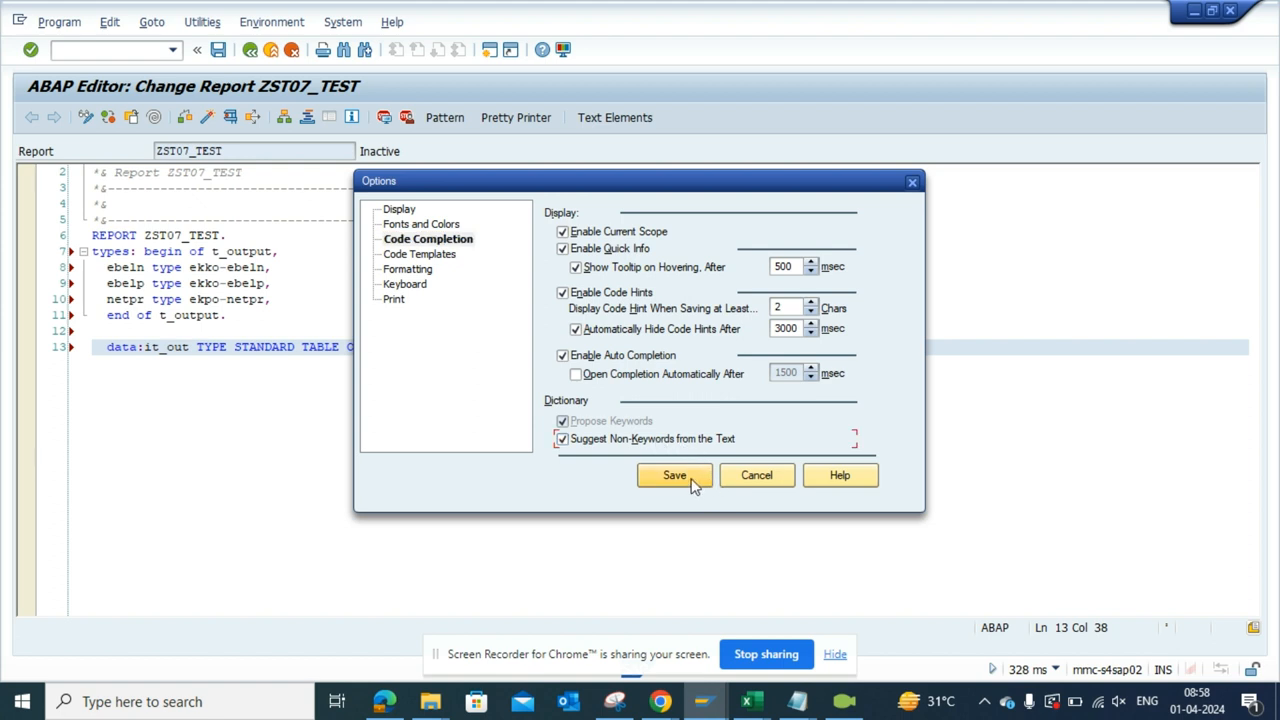
{"action": "left_click", "coordinate": [674, 476]}
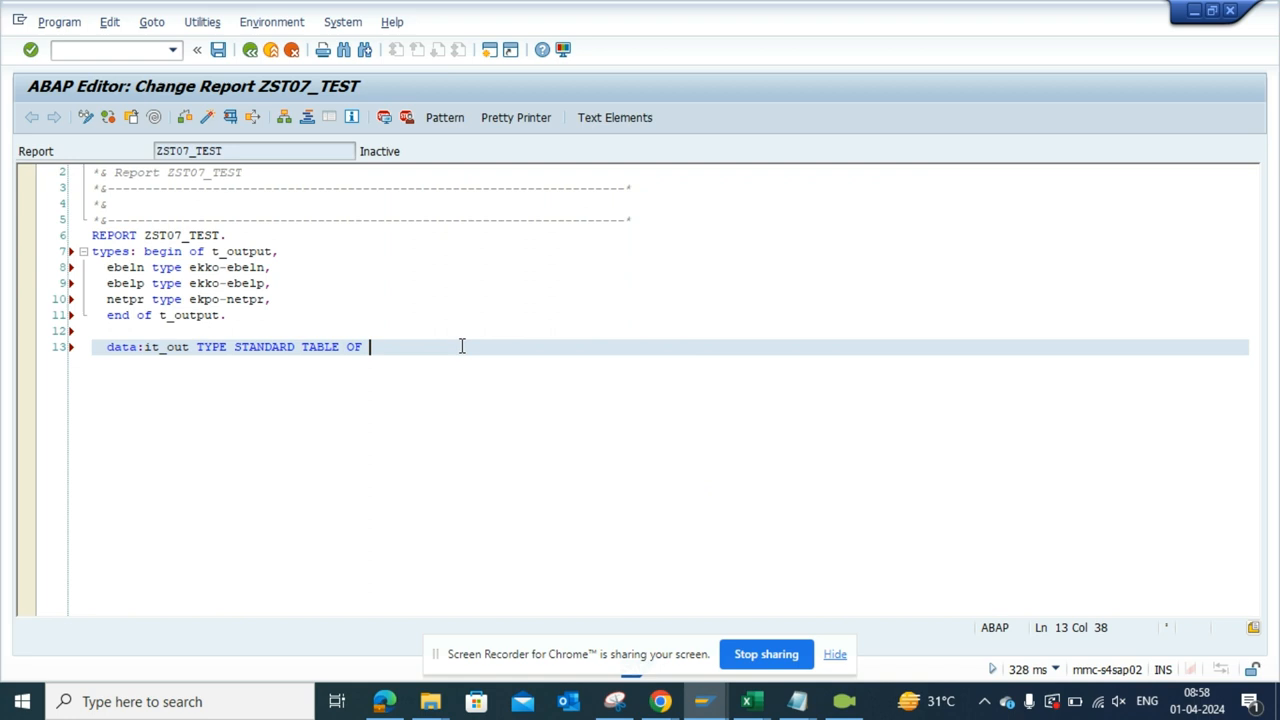
- Complete line 13 with the row type t_output and a closing period
{"action": "type", "text": "t_output"}
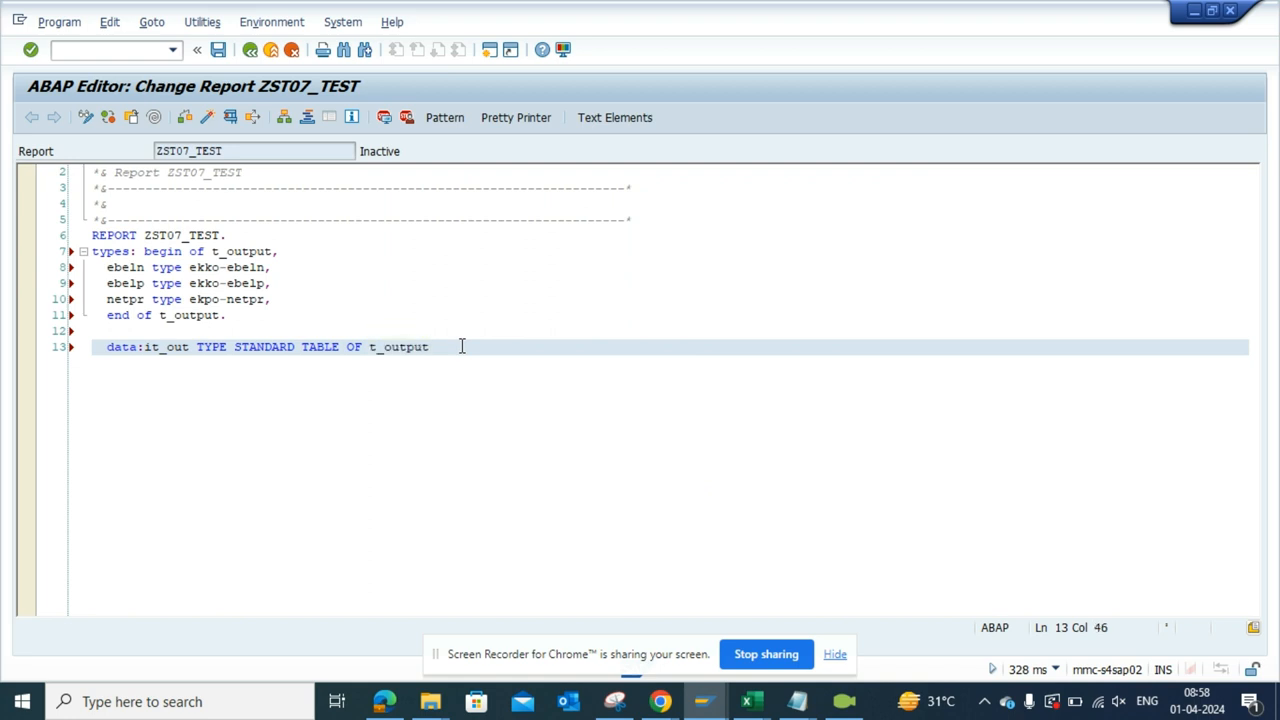
{"action": "type", "text": "."}
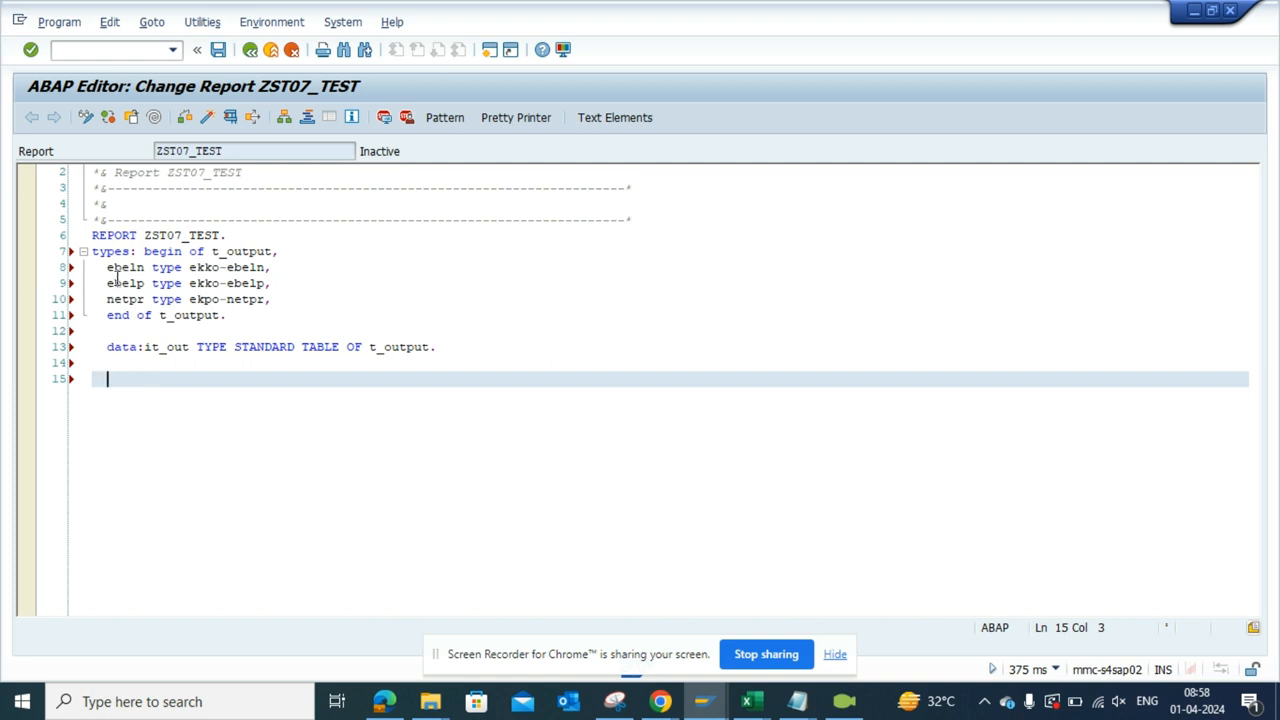
{"action": "left_click_drag", "start_coordinate": [108, 268], "coordinate": [148, 284]}
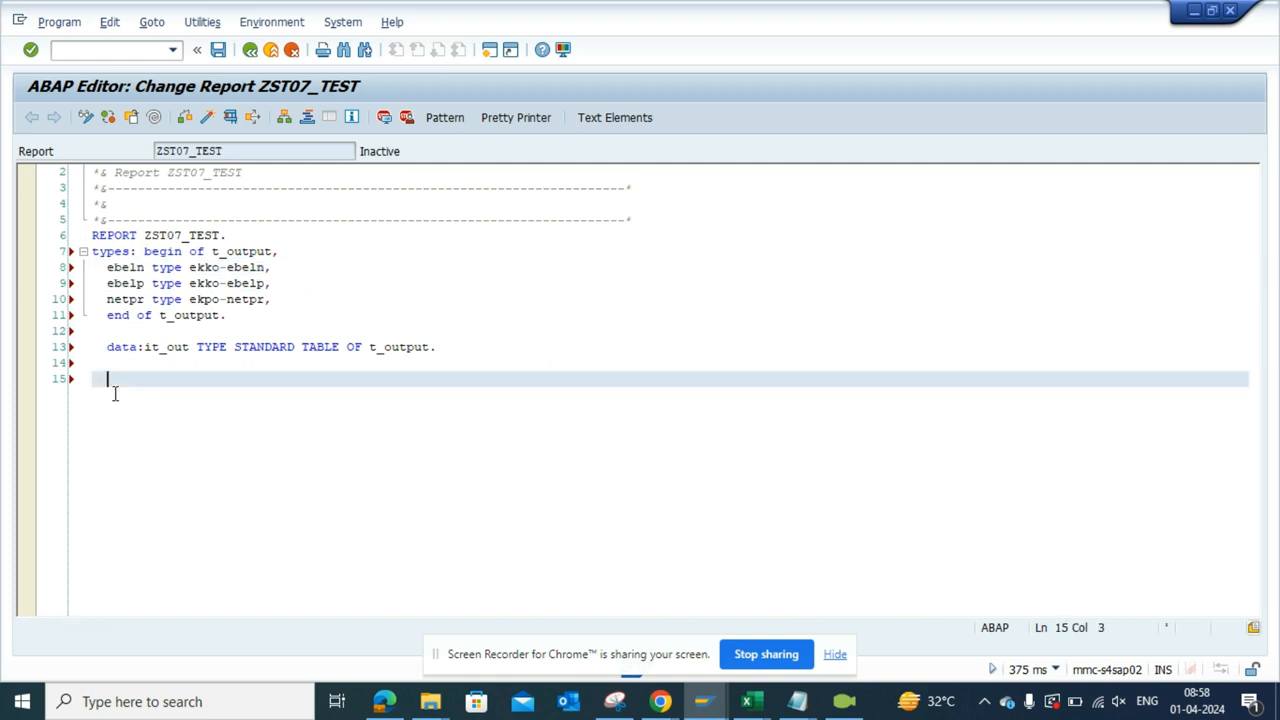
- Write 'select a~ebeln, a~ebelp' on line 15 and select the two field names
{"action": "type", "text": "select a"}
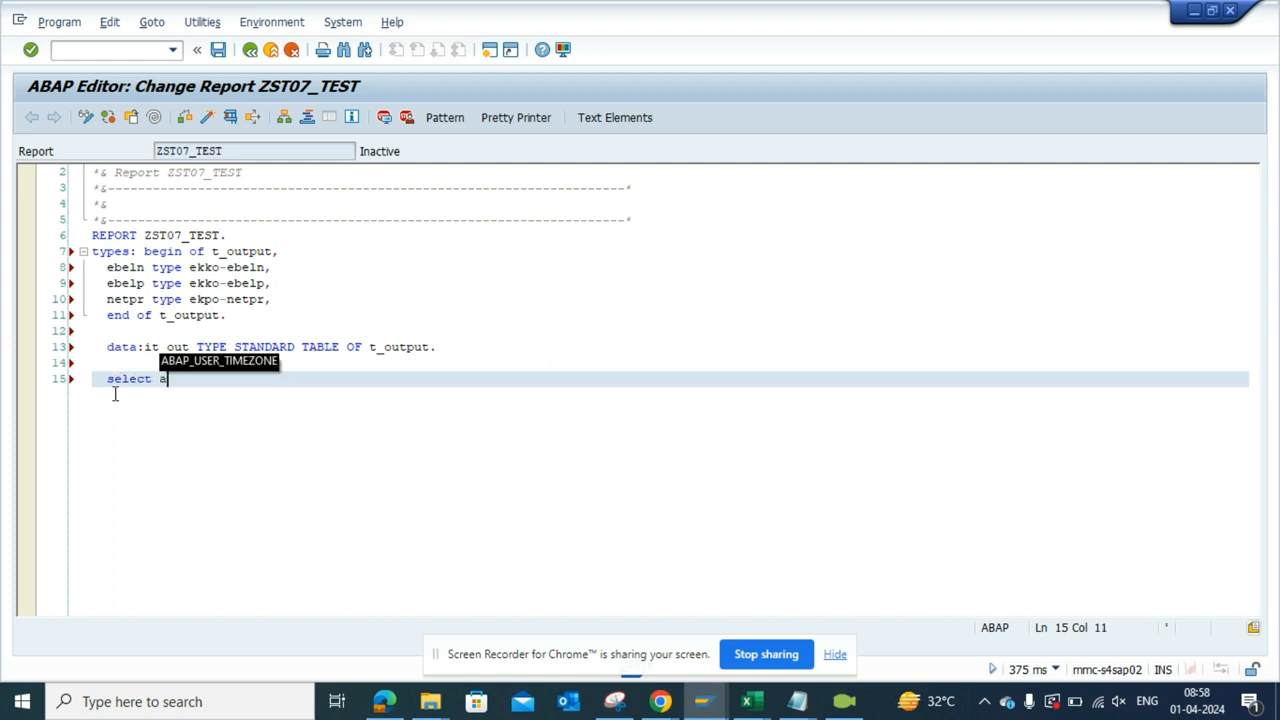
{"action": "type", "text": "~"}
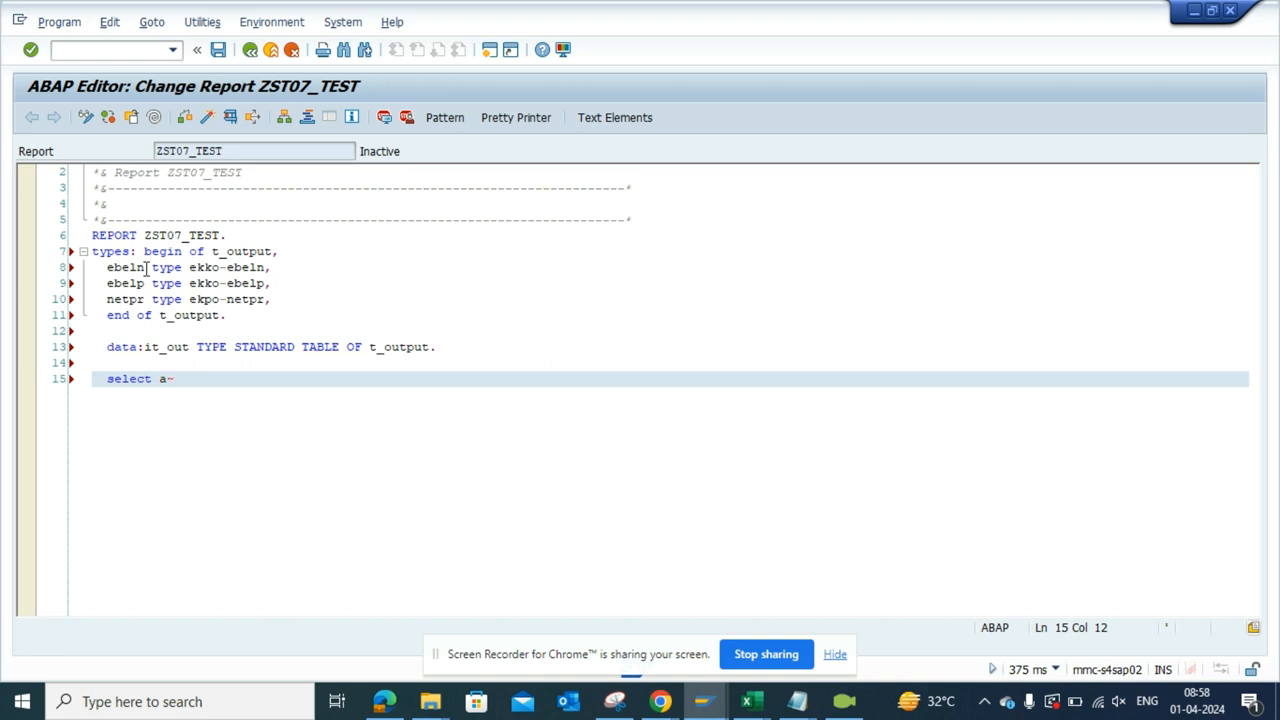
{"action": "double_click", "coordinate": [124, 268]}
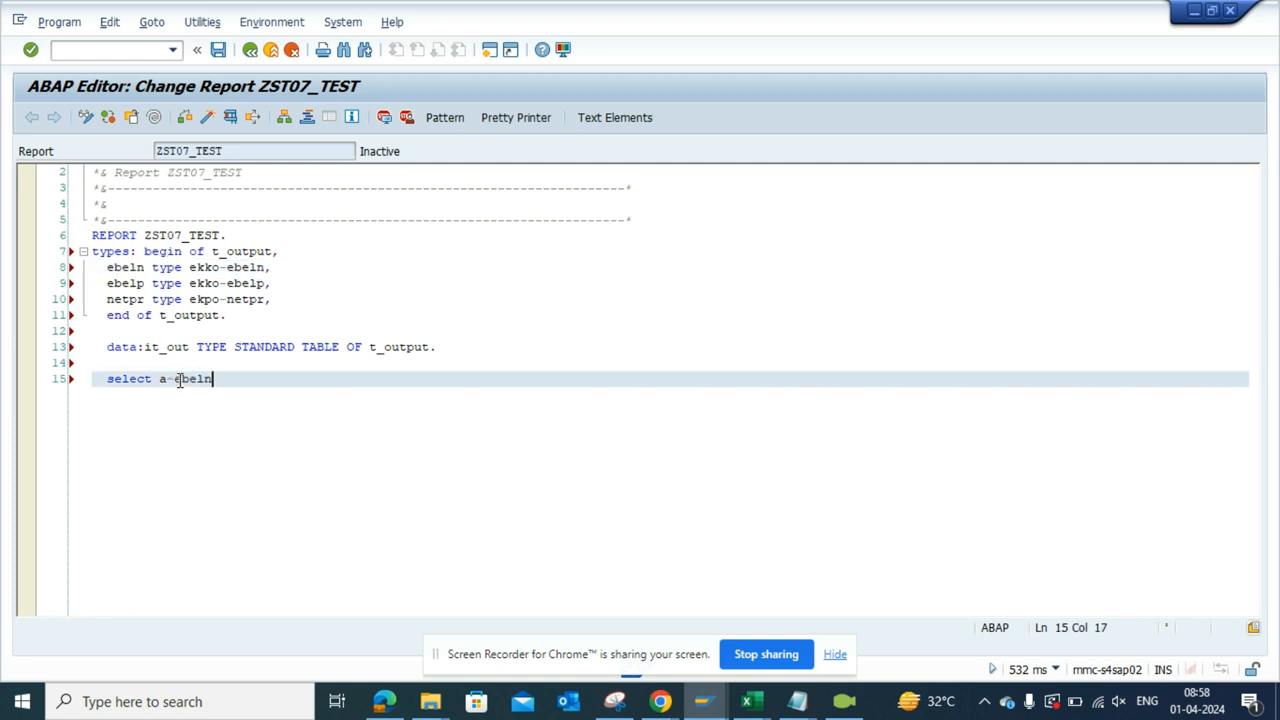
{"action": "type", "text": ", a~ebe"}
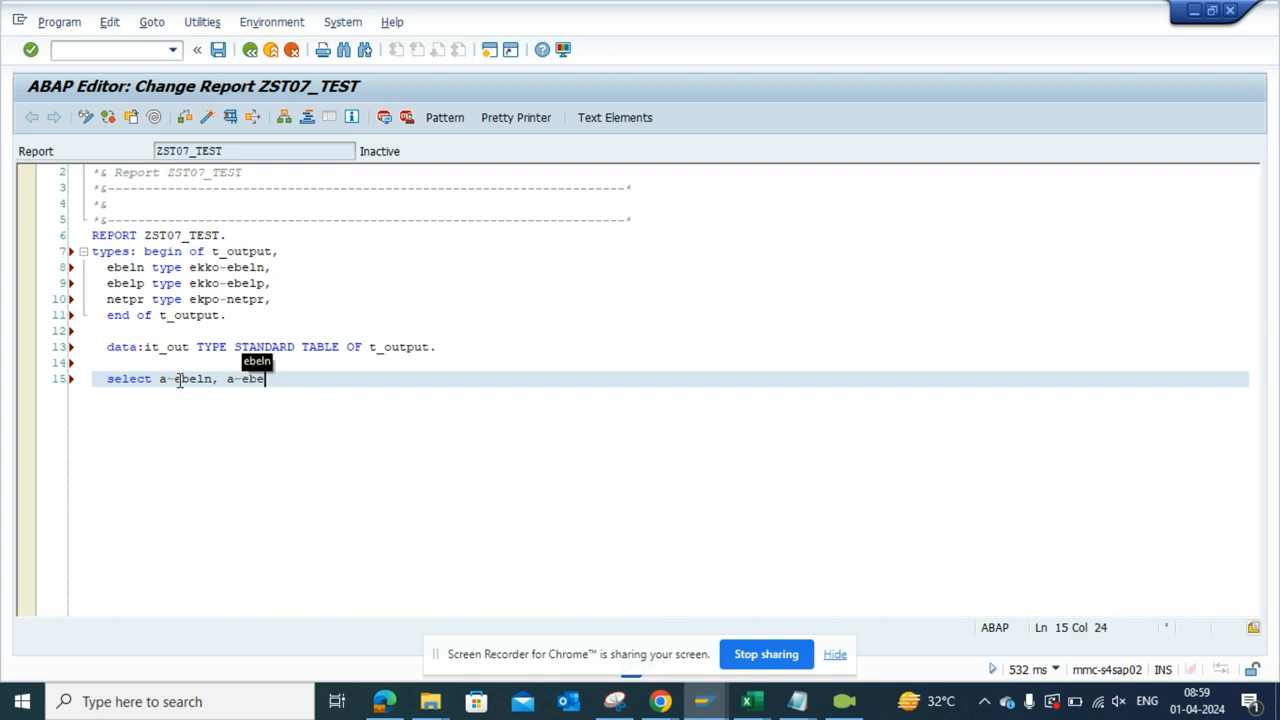
{"action": "type", "text": "lp"}
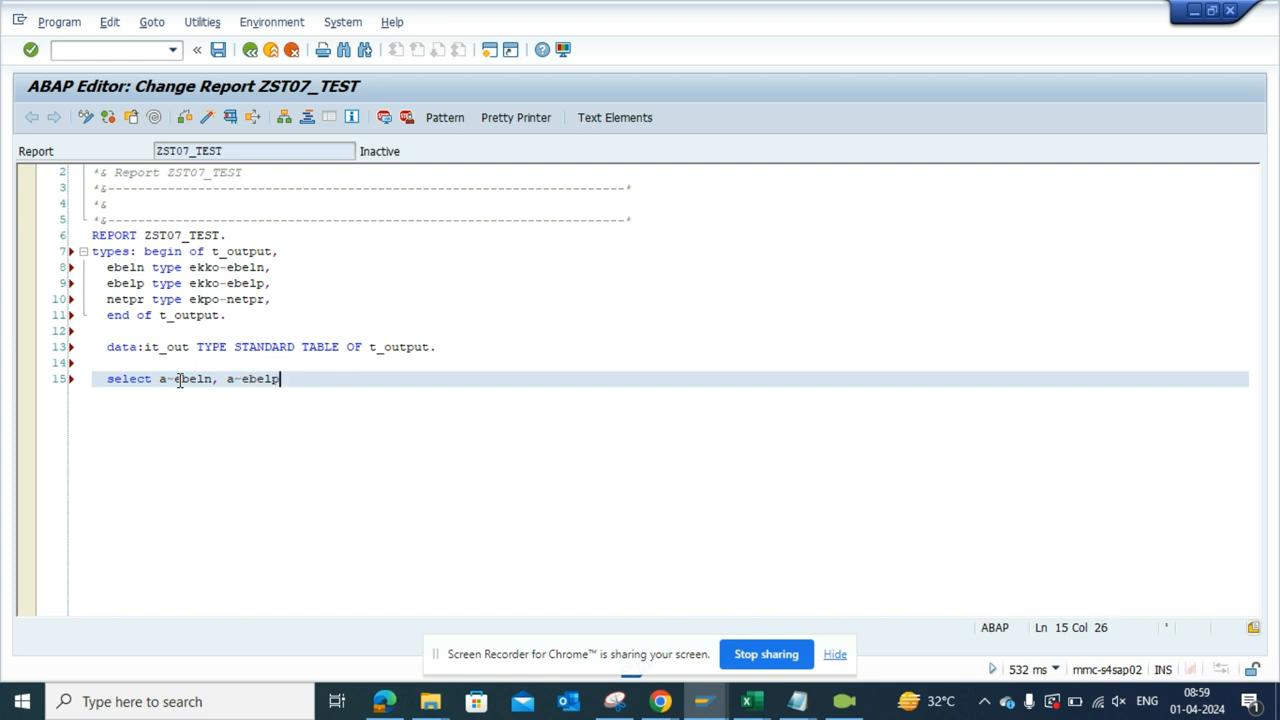
{"action": "left_click_drag", "start_coordinate": [280, 378], "coordinate": [184, 378]}
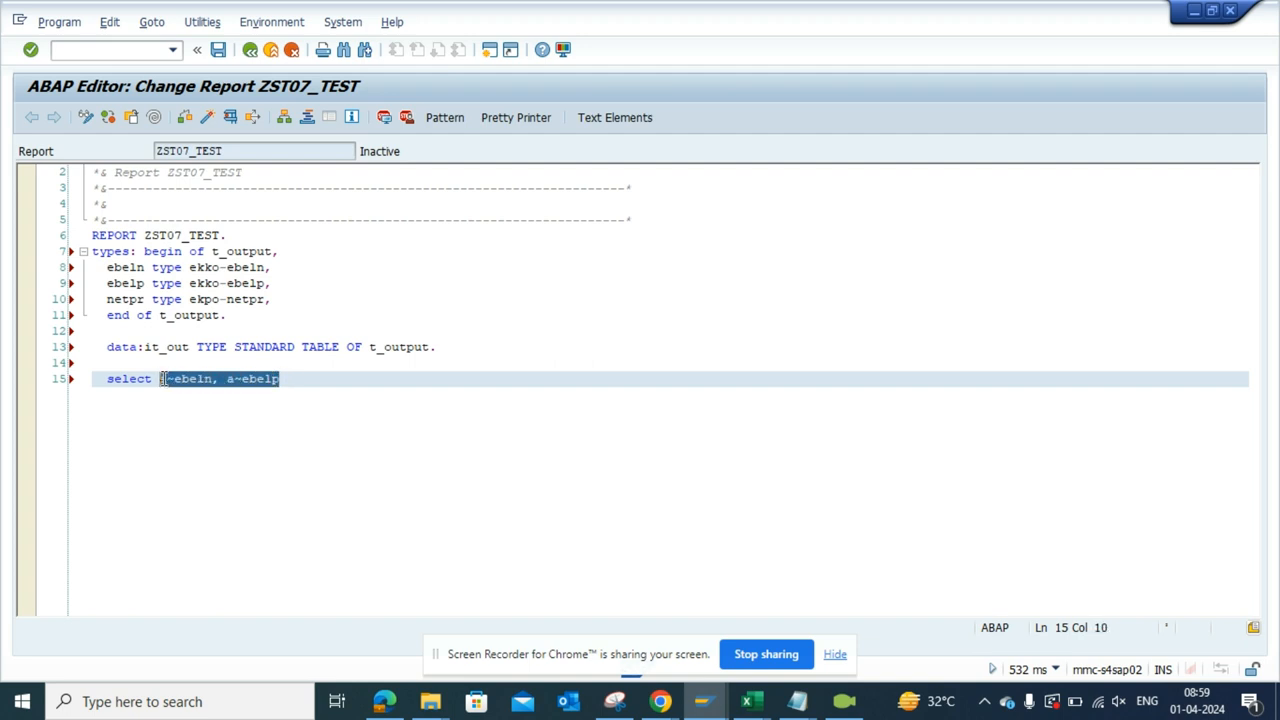
- Replace the field list with block-copied ebeln, ebelp, netpr from lines 8–10, prefixed a~
{"action": "key", "text": "Delete"}
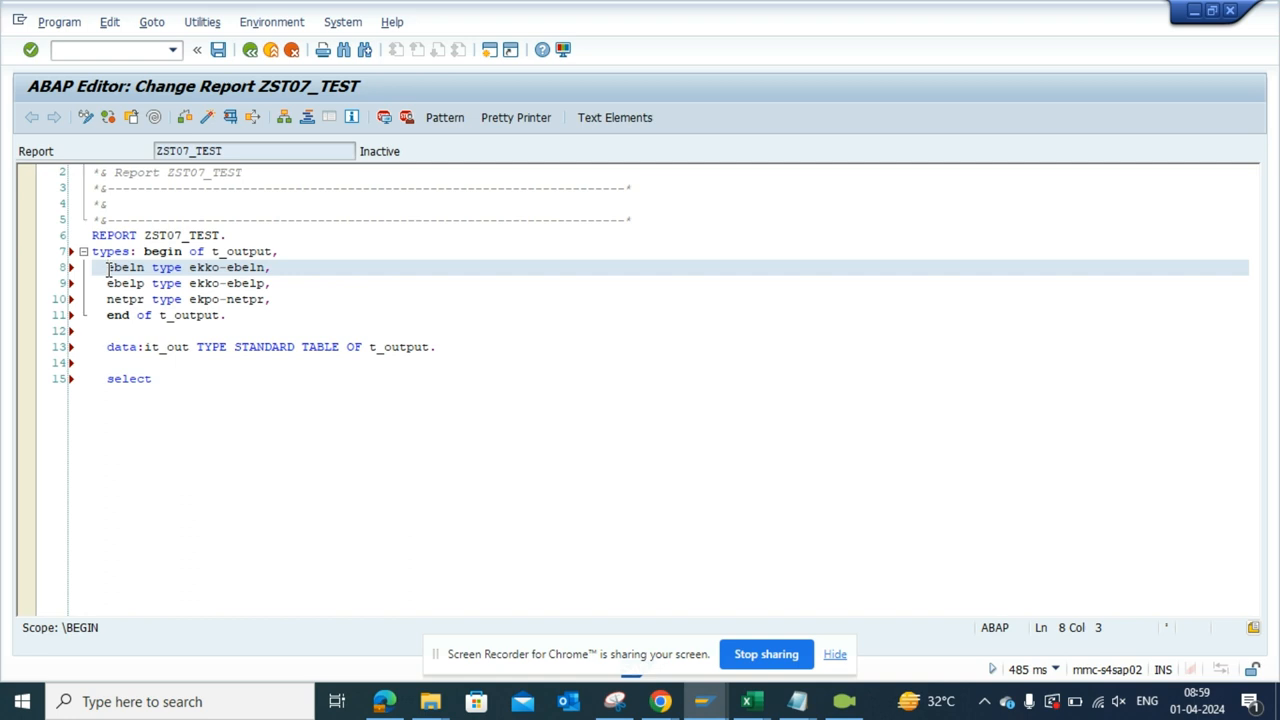
{"action": "double_click", "coordinate": [124, 268]}
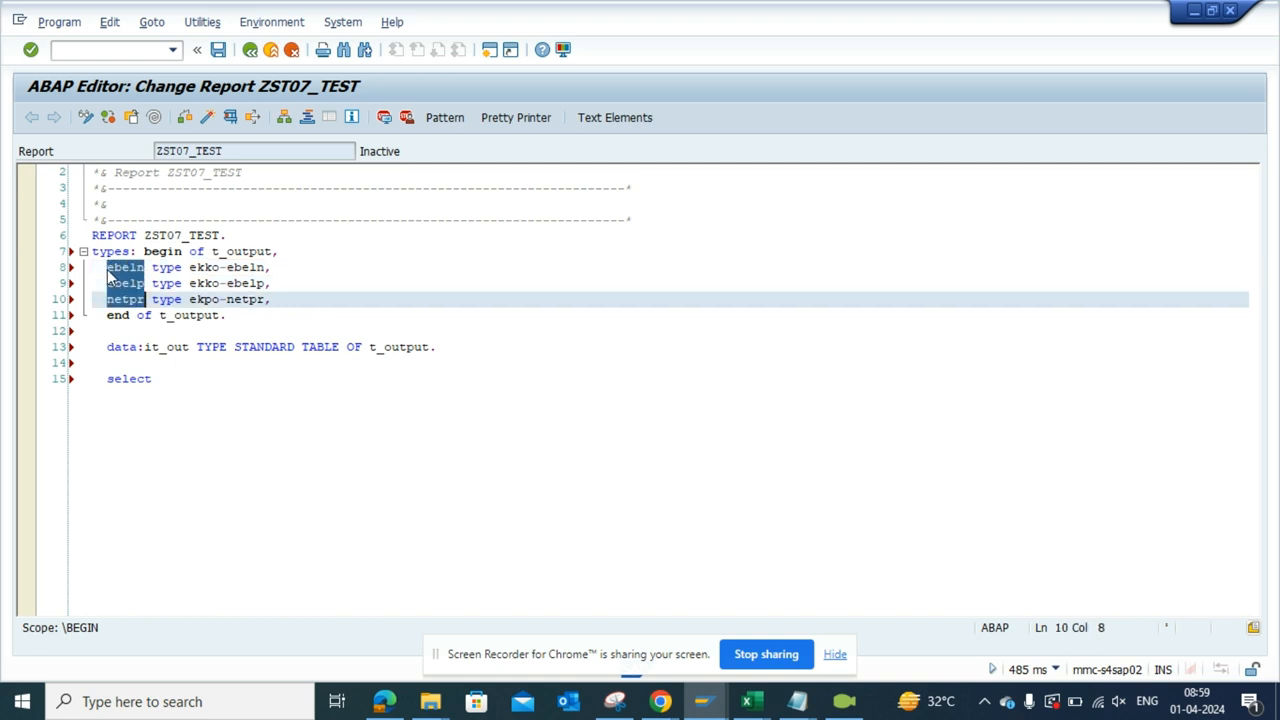
{"action": "mouse_move", "coordinate": [164, 344]}
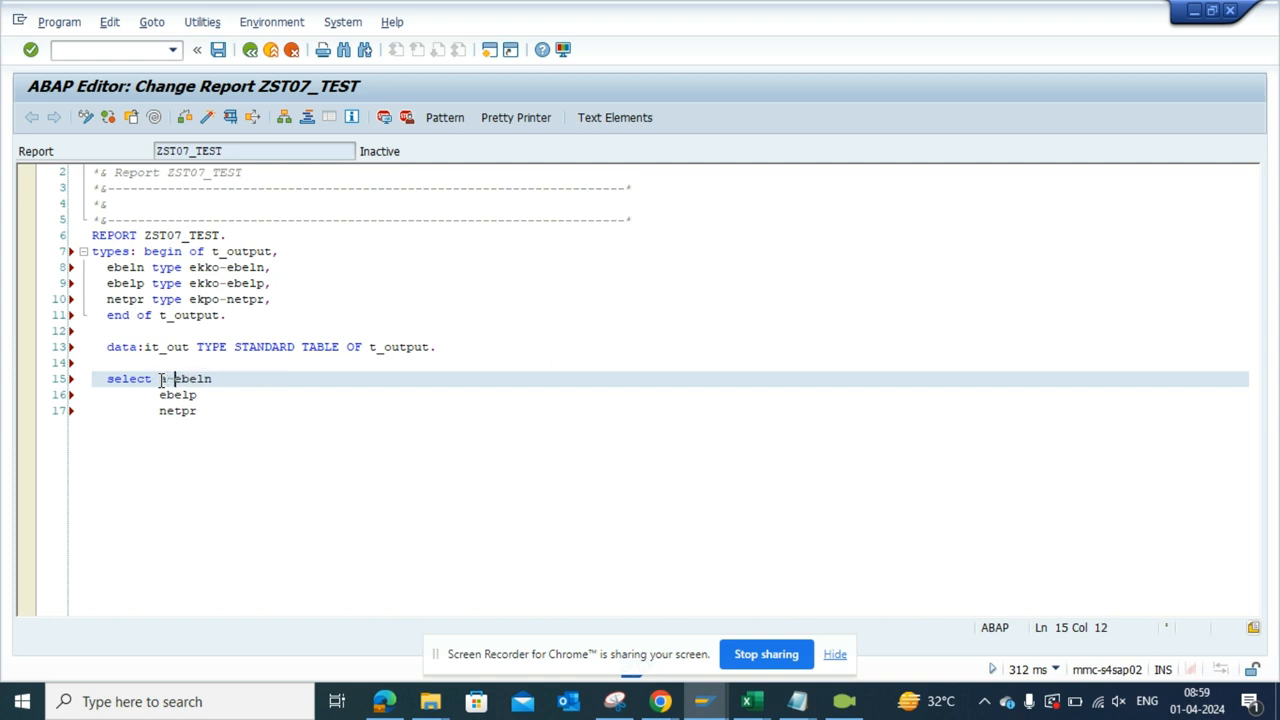
{"action": "type", "text": "a~"}
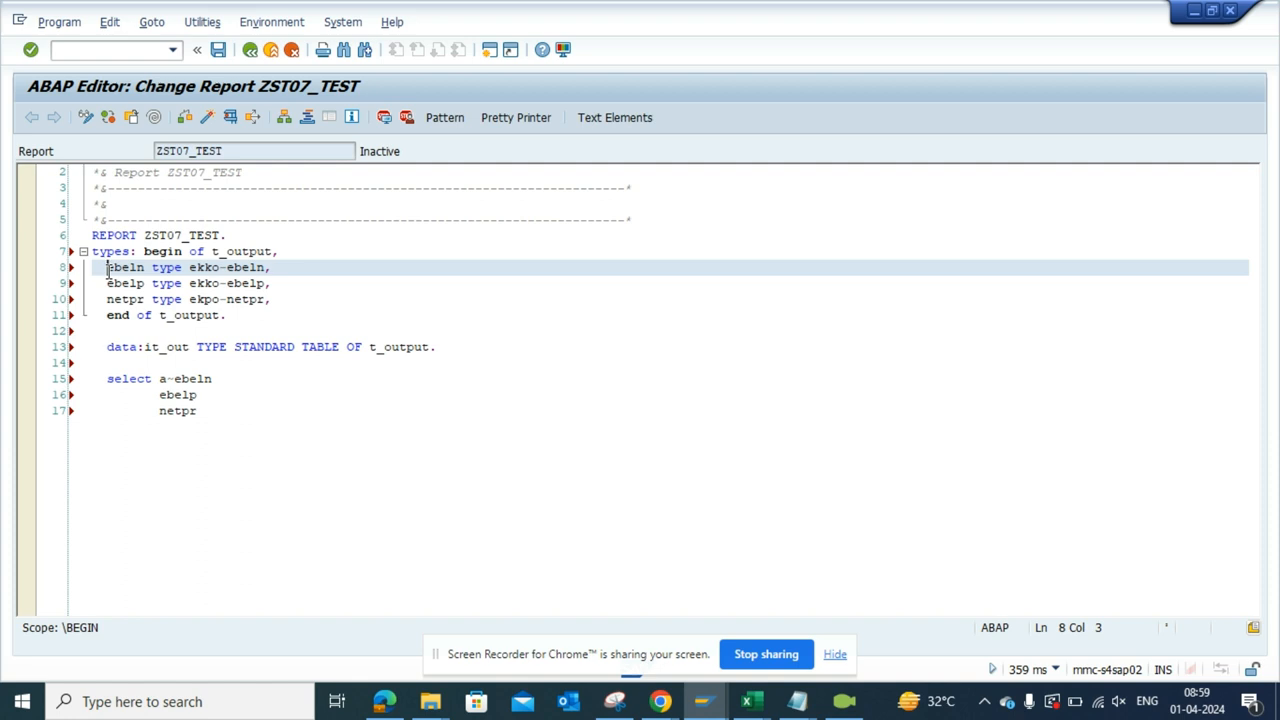
{"action": "key", "text": "Right"}
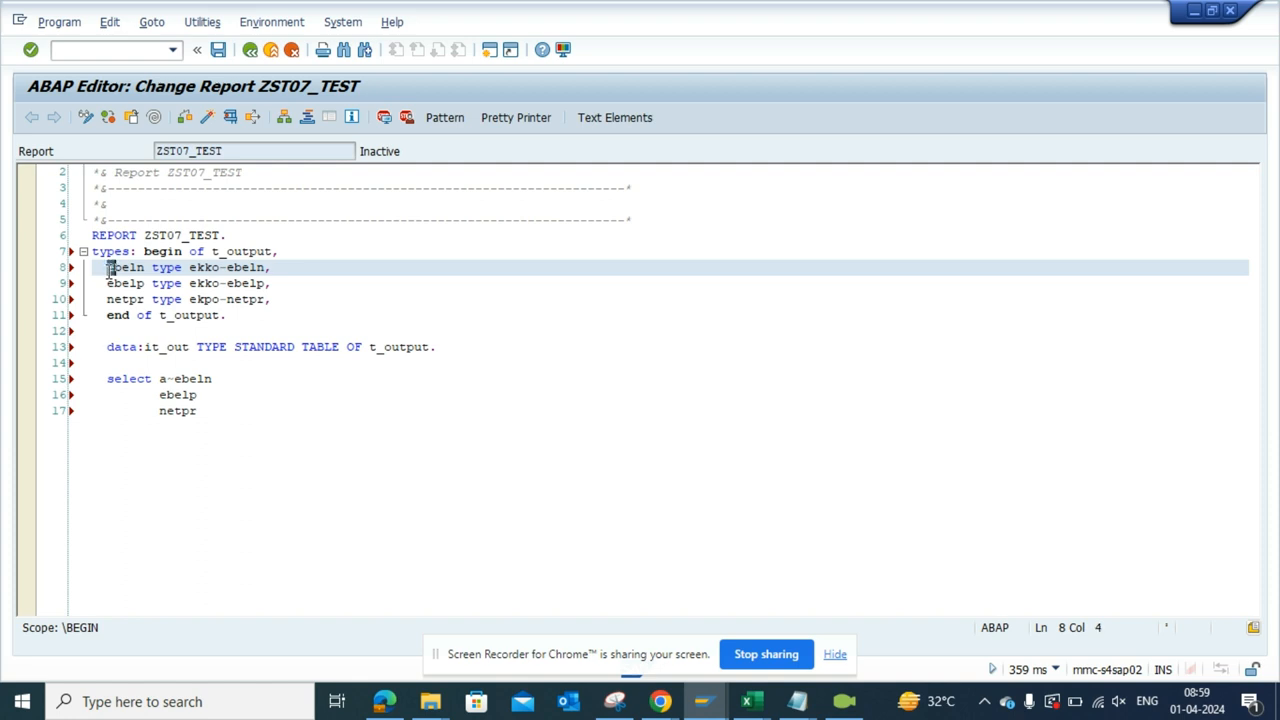
{"action": "double_click", "coordinate": [124, 268]}
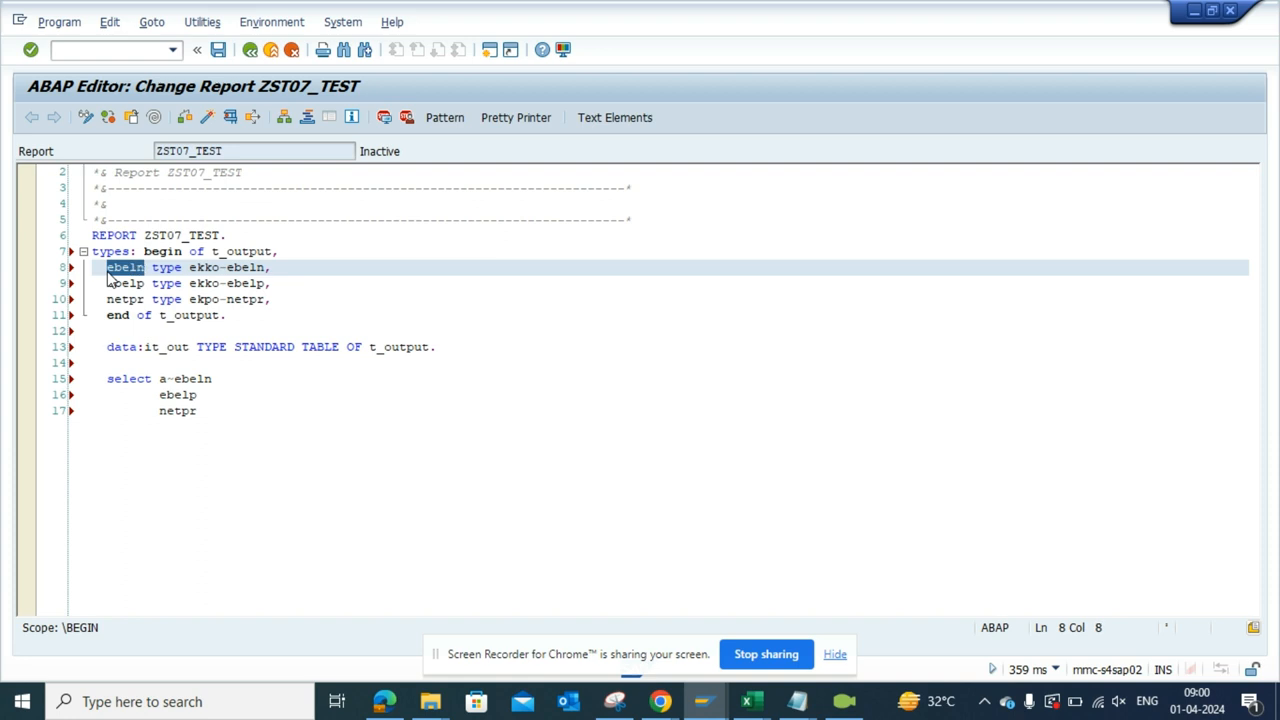